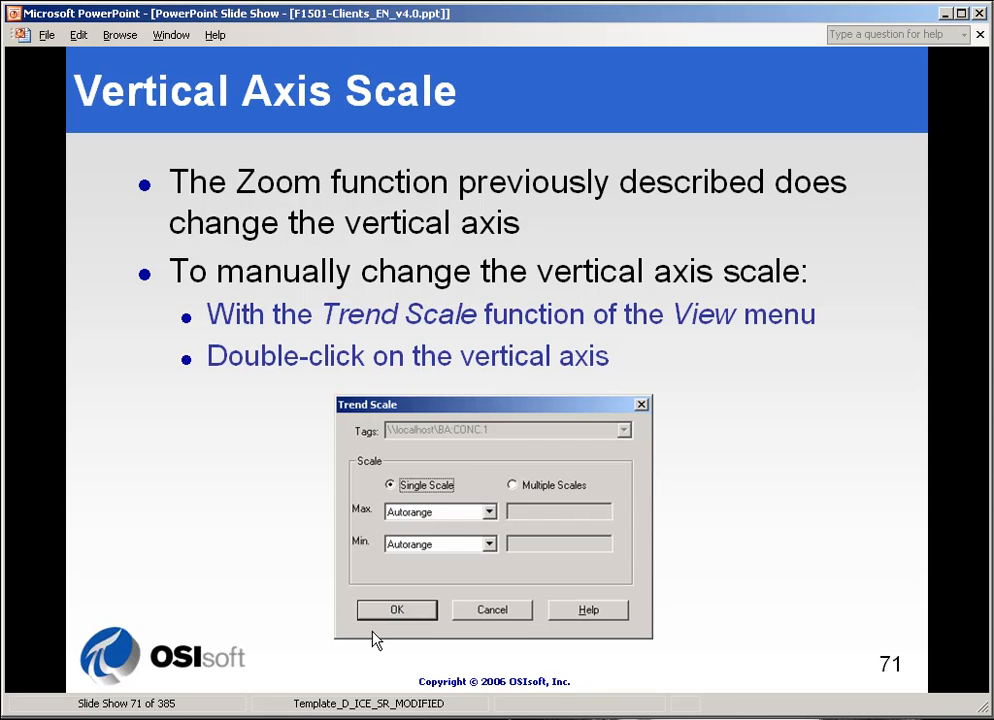
pyautogui.moveTo(320, 630)
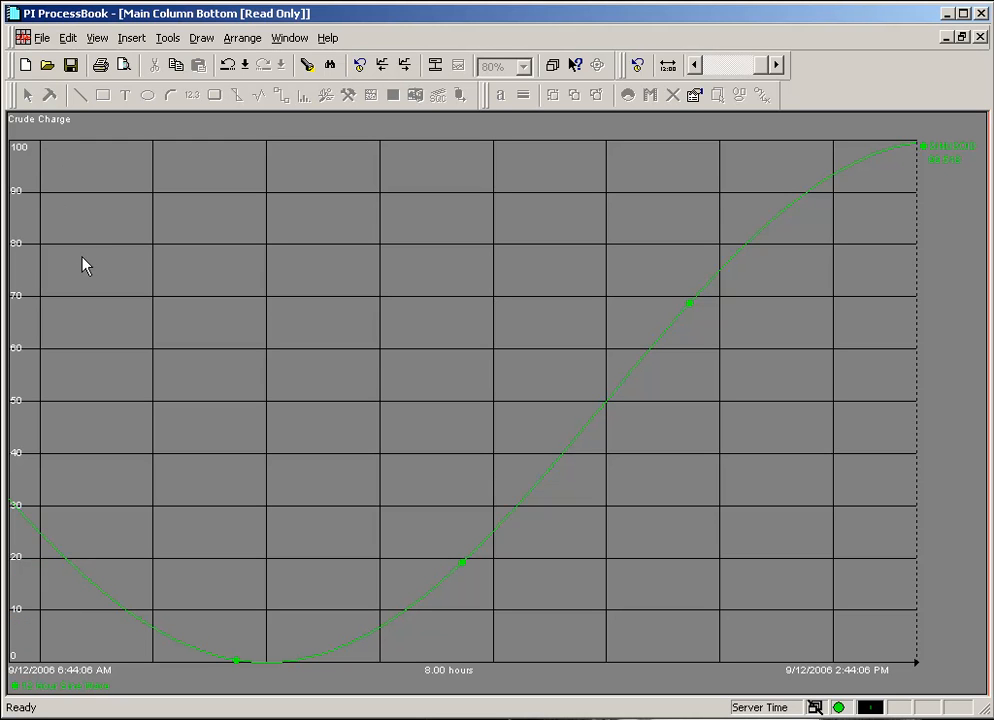
pyautogui.moveTo(30, 340)
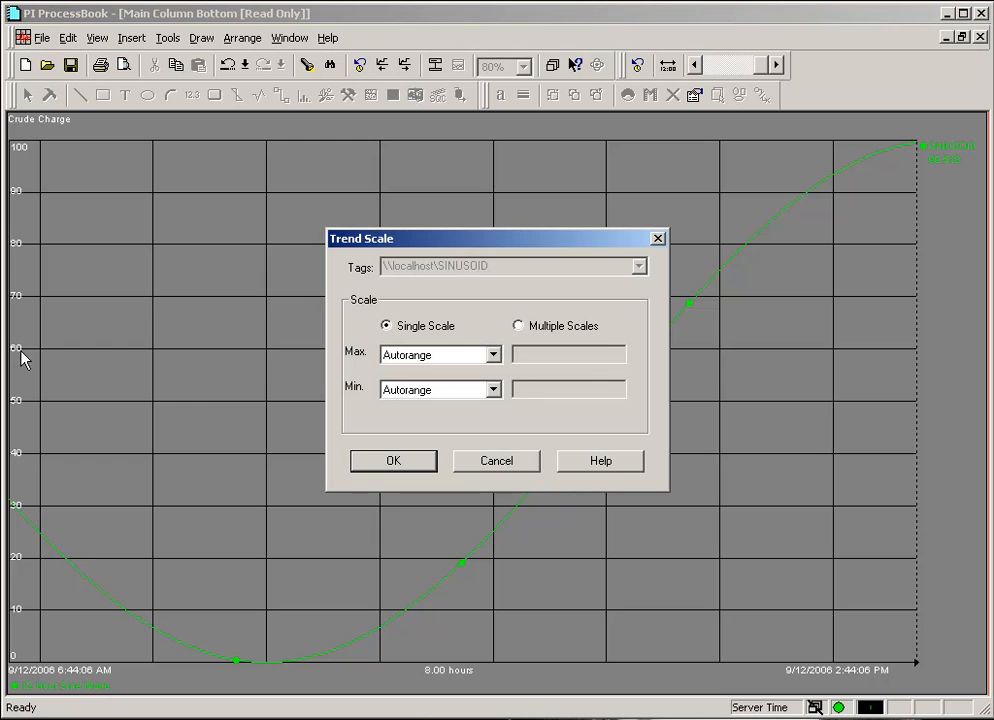
pyautogui.moveTo(240, 430)
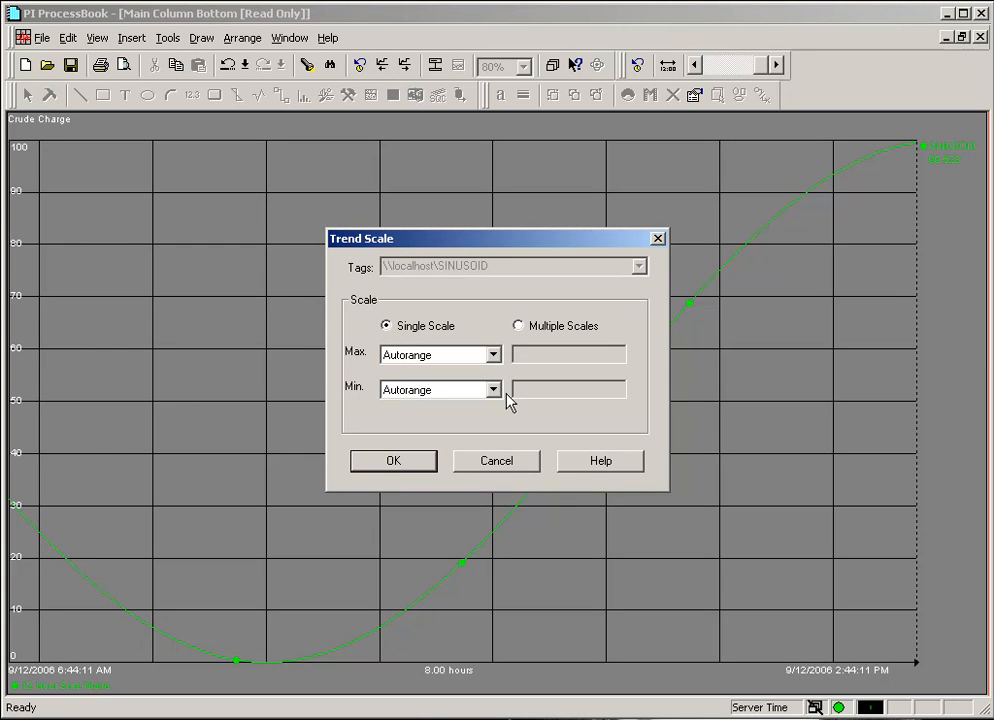
# - Set the trend axis maximum scaling to Database, then change it to Absolute
pyautogui.click(492, 354)
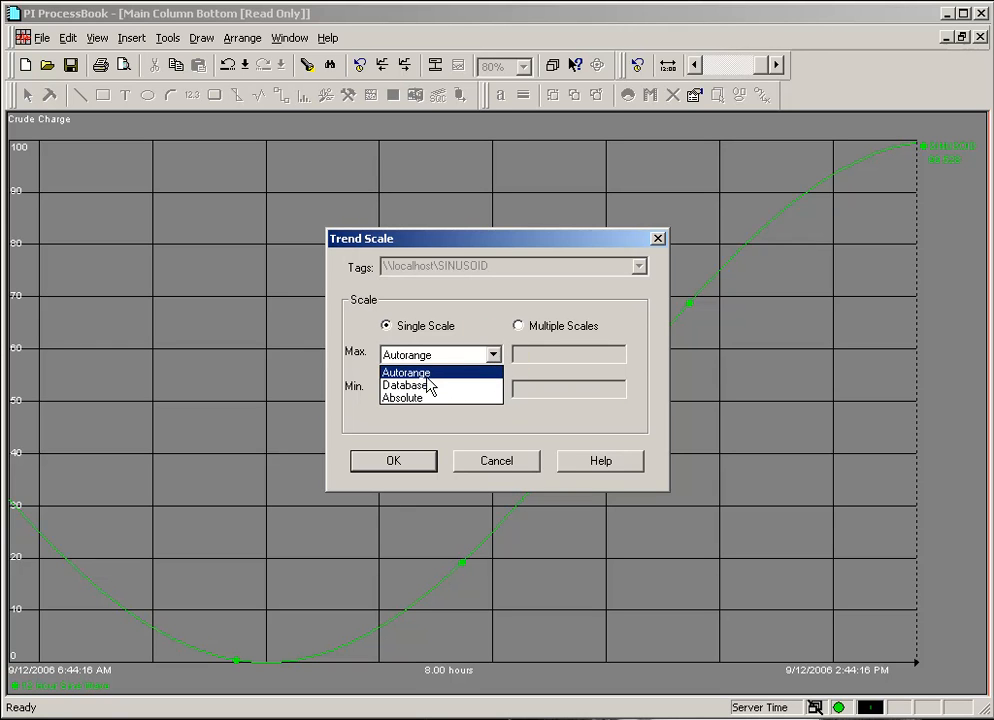
pyautogui.moveTo(428, 398)
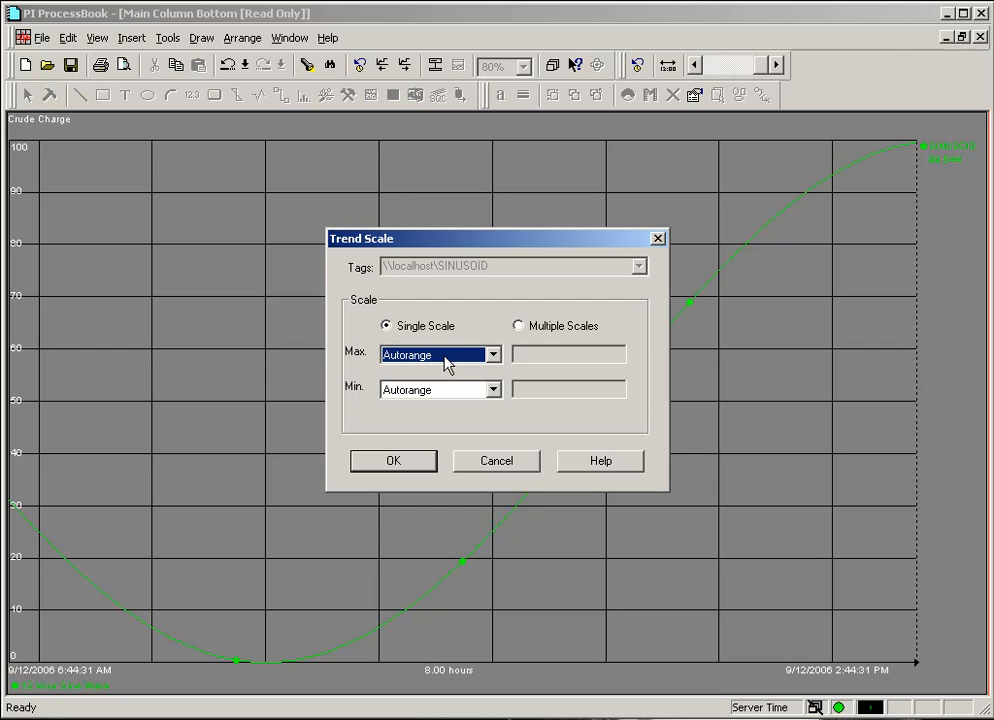
pyautogui.click(492, 354)
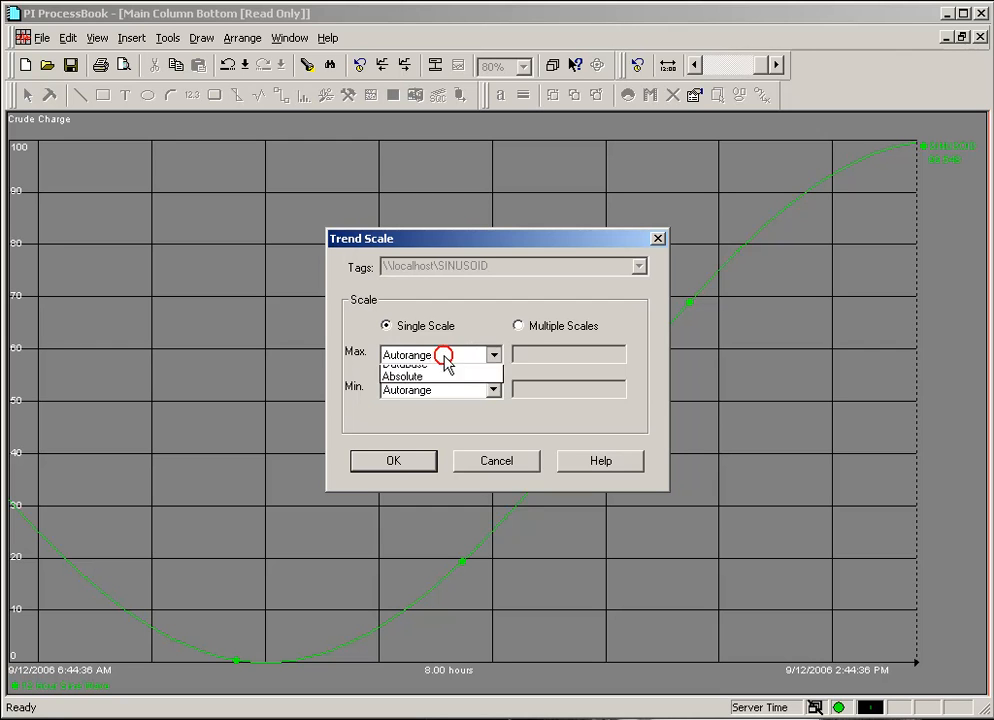
pyautogui.click(404, 364)
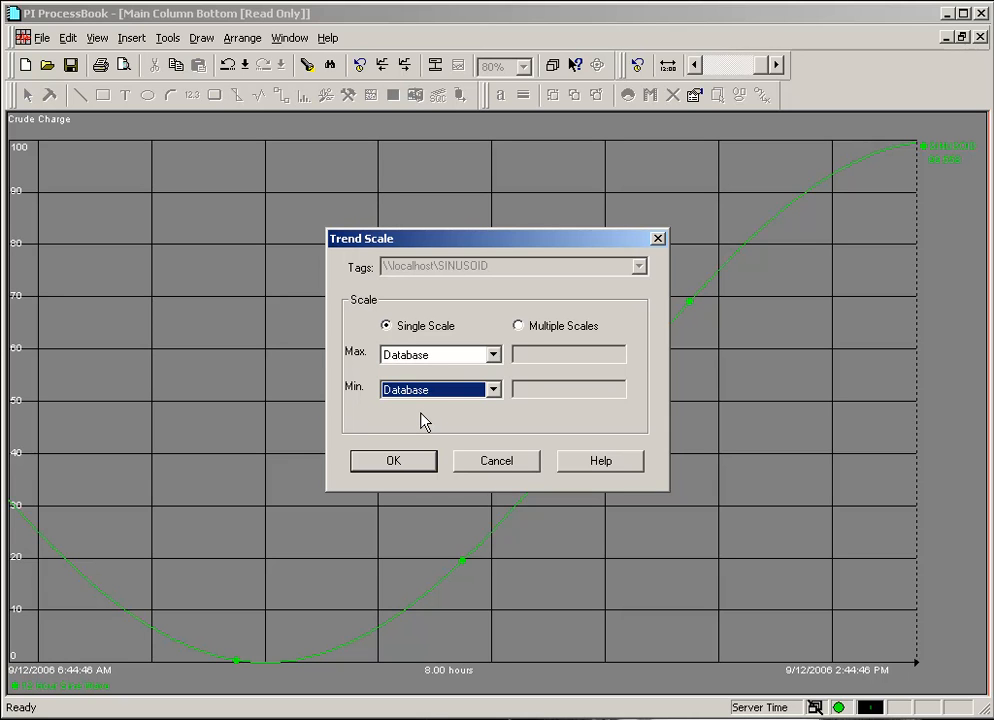
pyautogui.moveTo(488, 364)
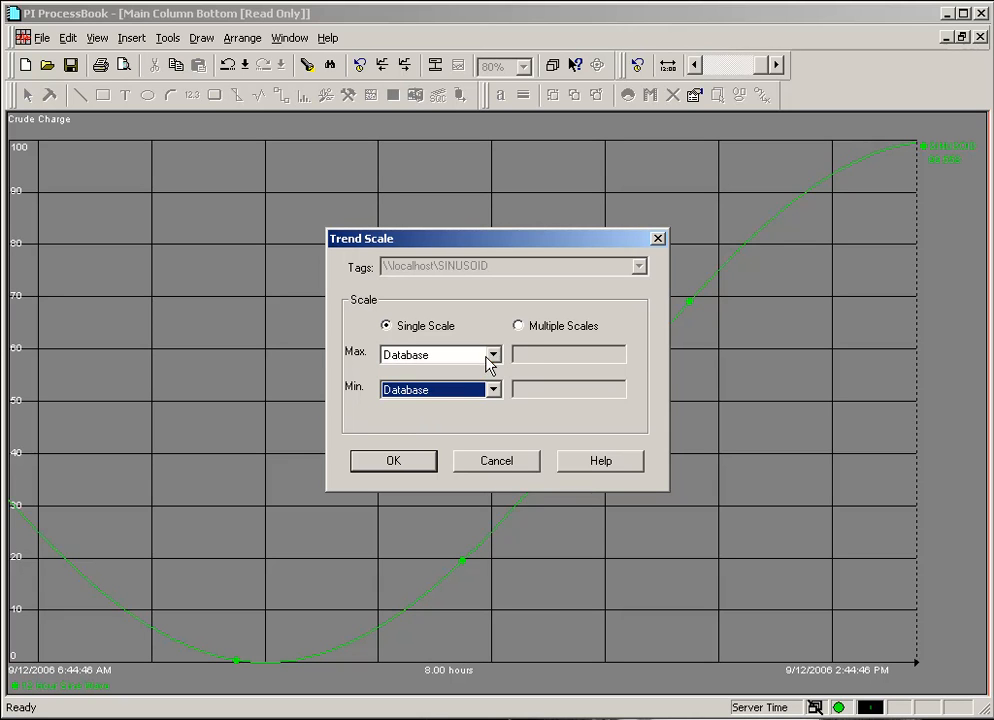
pyautogui.click(492, 388)
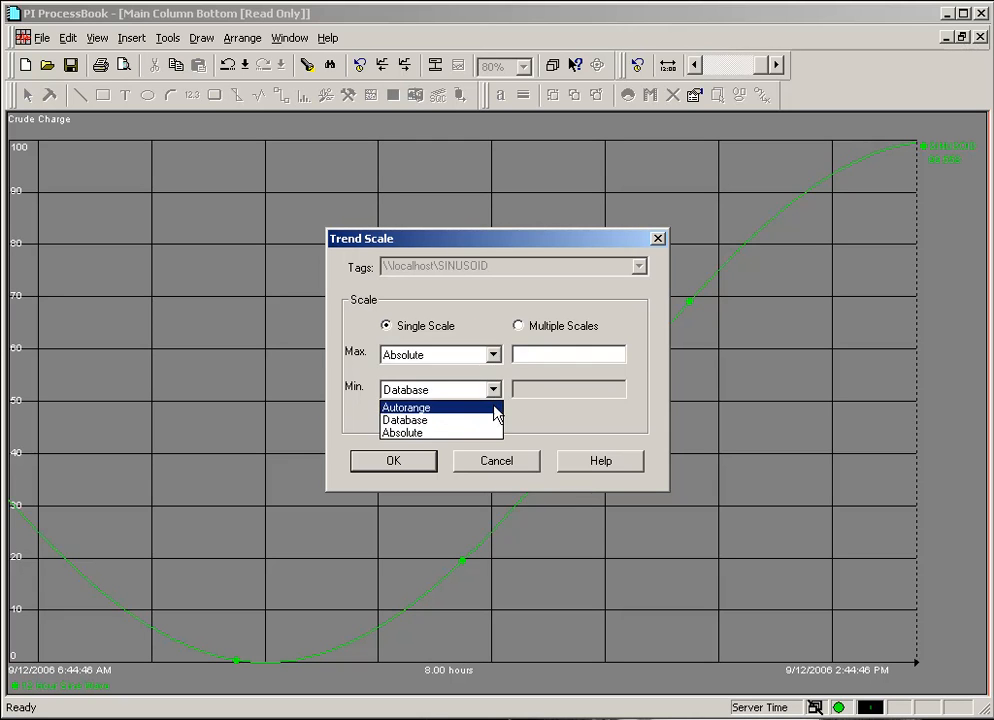
# - Set the minimum to Absolute and apply a -10 to 140 axis range
pyautogui.click(402, 432)
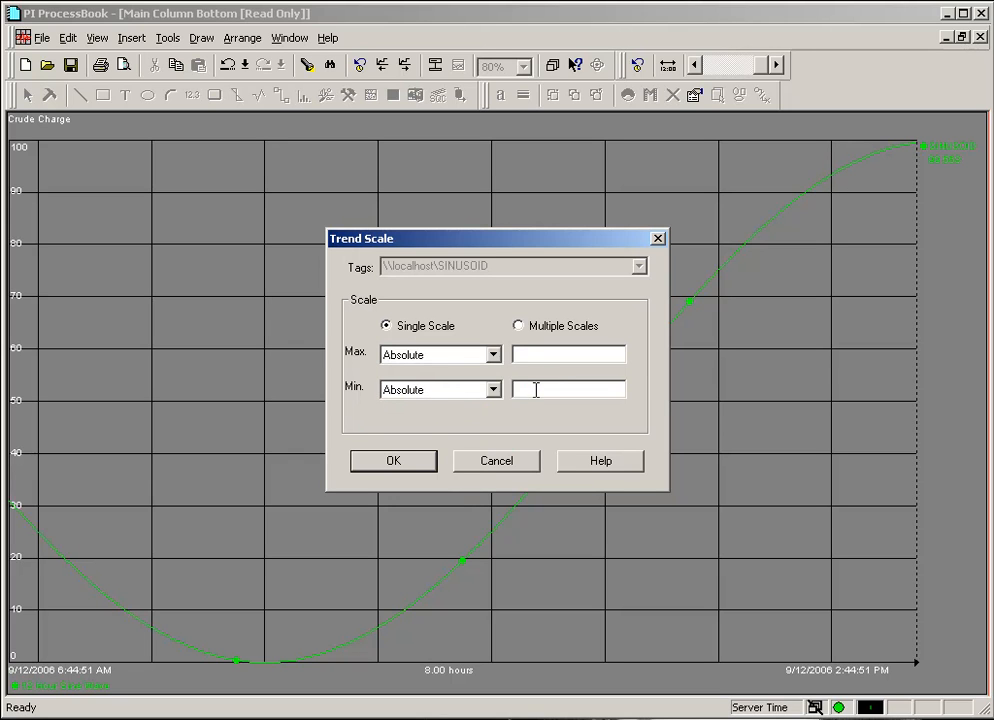
pyautogui.write('-10')
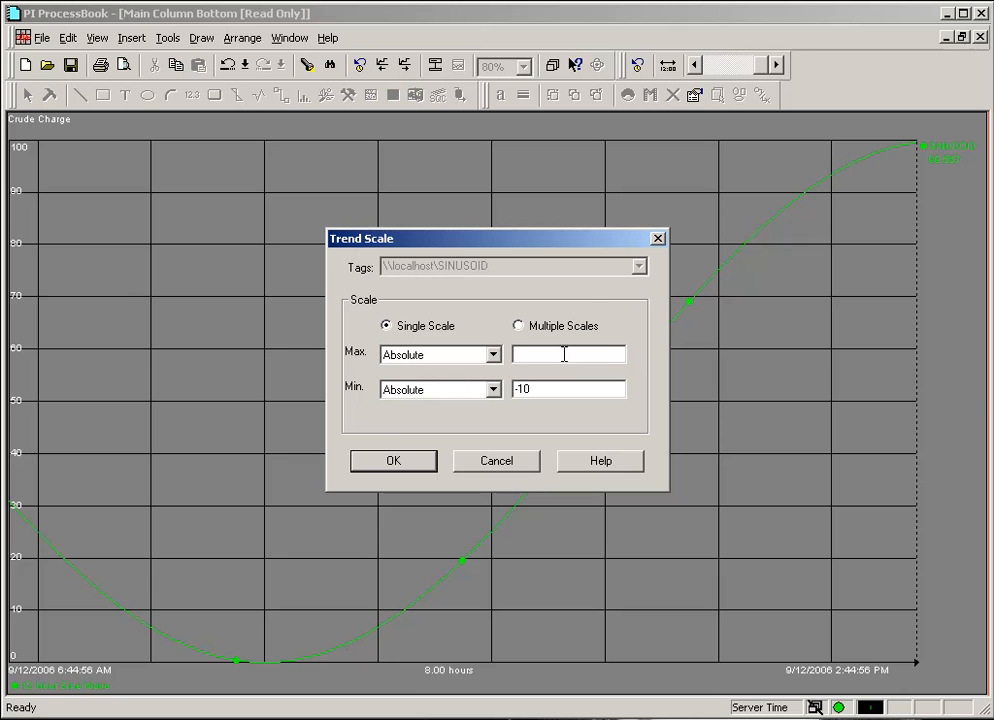
pyautogui.write('140')
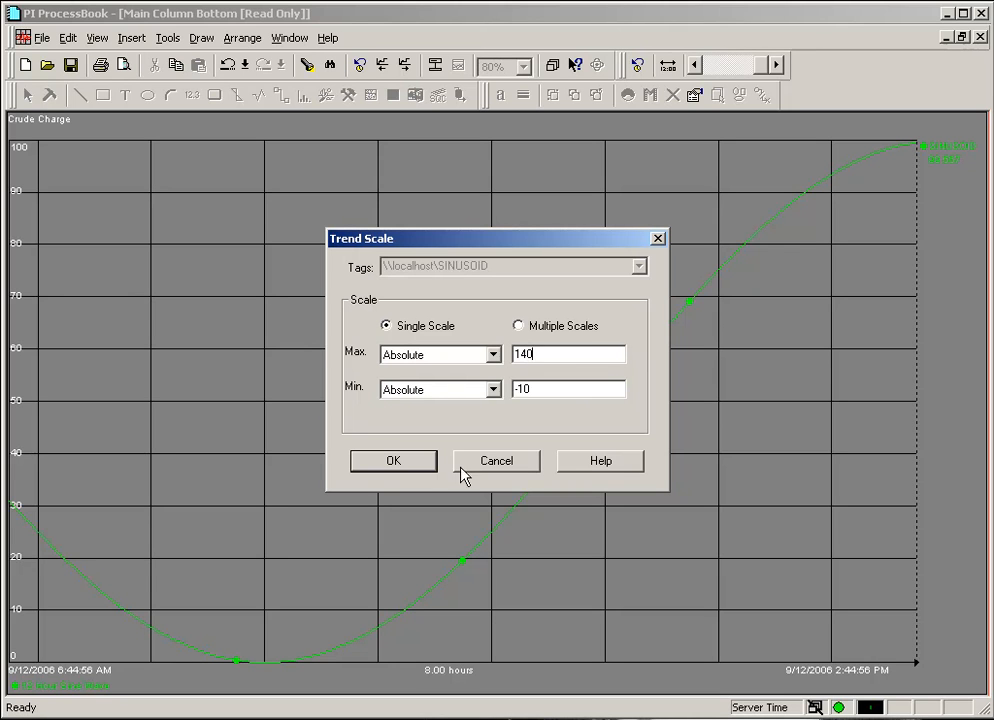
pyautogui.click(392, 460)
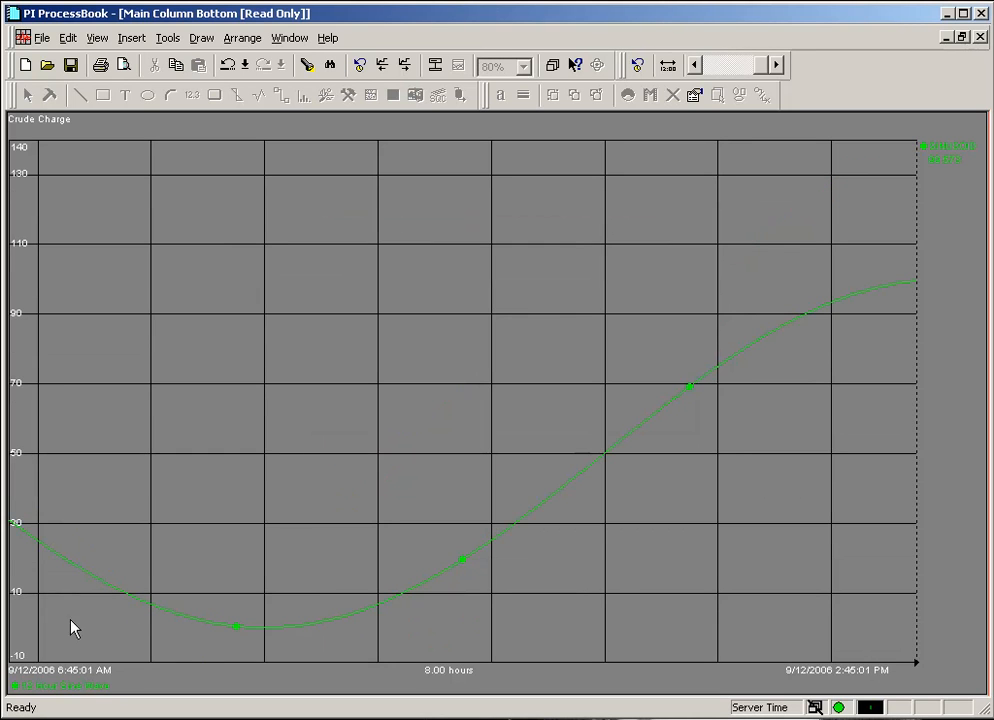
pyautogui.moveTo(244, 242)
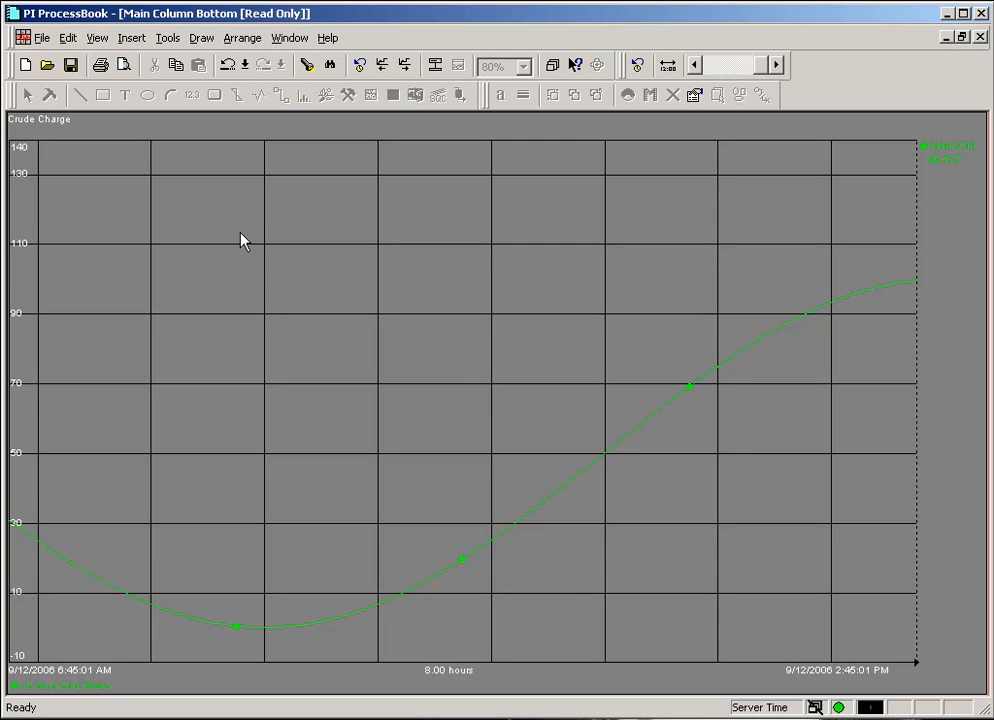
pyautogui.moveTo(30, 480)
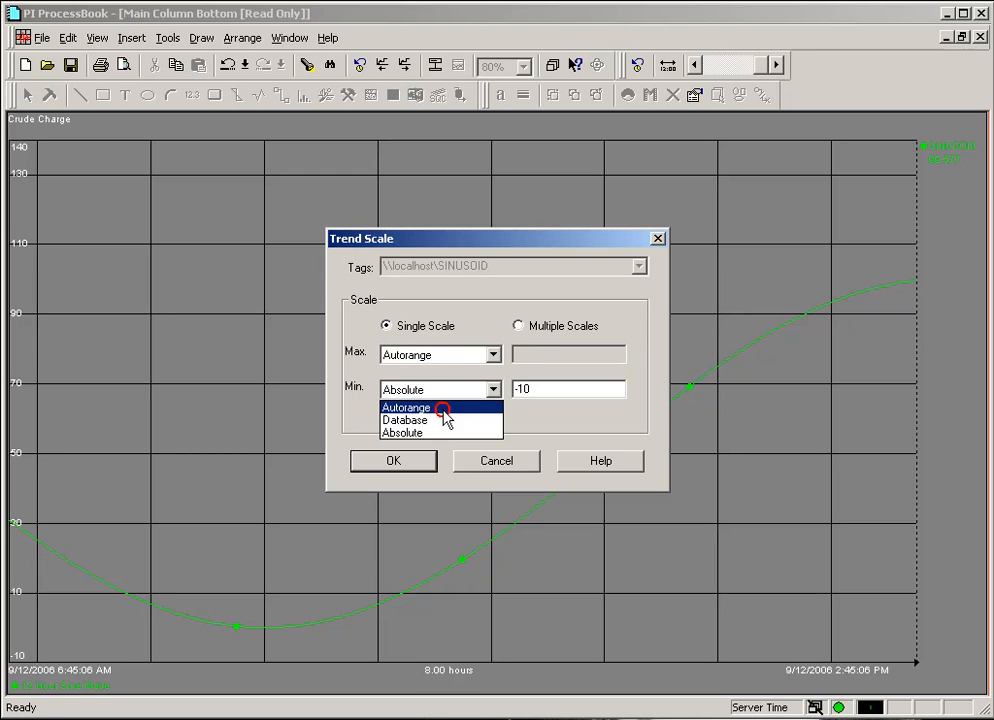
# - Return the axis minimum to Autorange and apply the 0–100 scaling
pyautogui.click(406, 408)
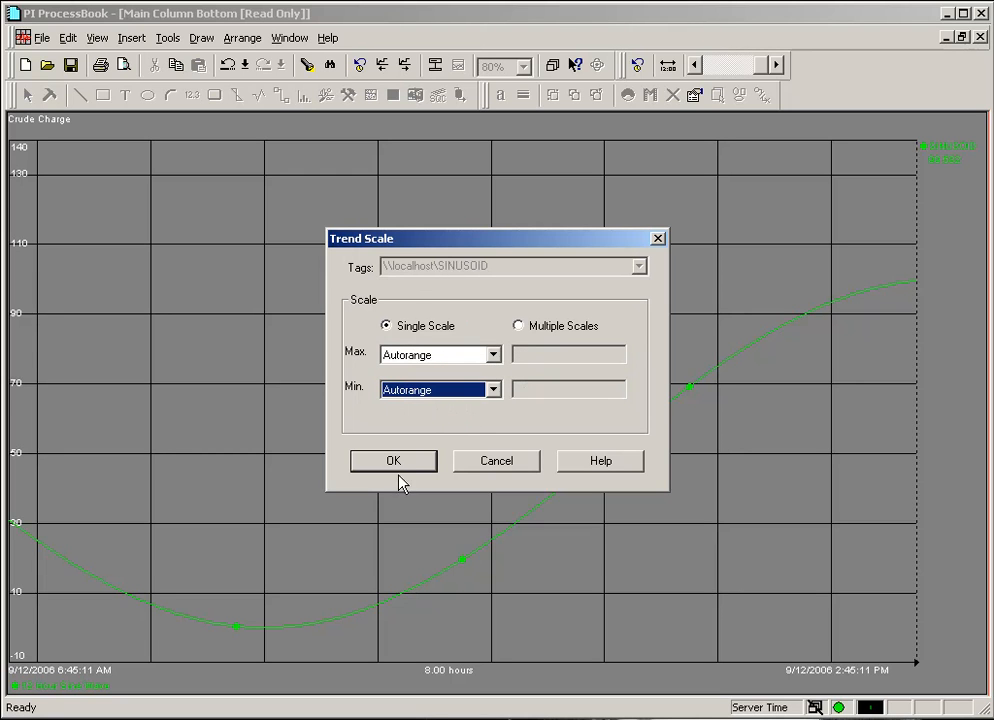
pyautogui.click(392, 460)
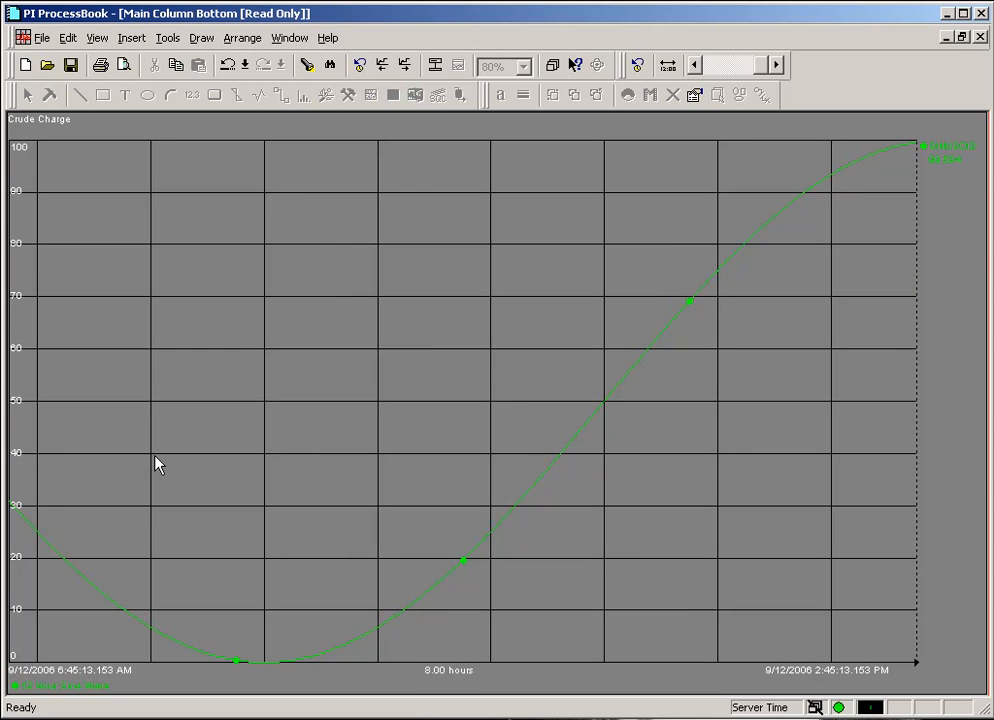